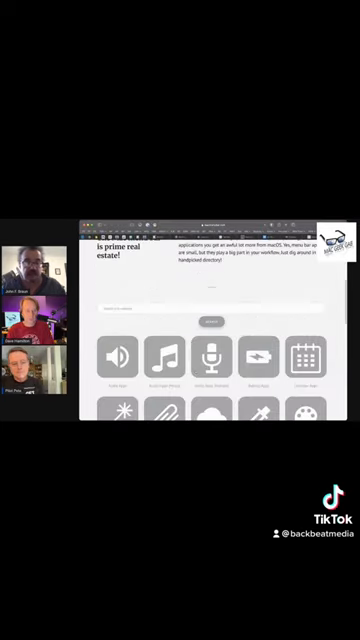
pyautogui.scroll(-3)
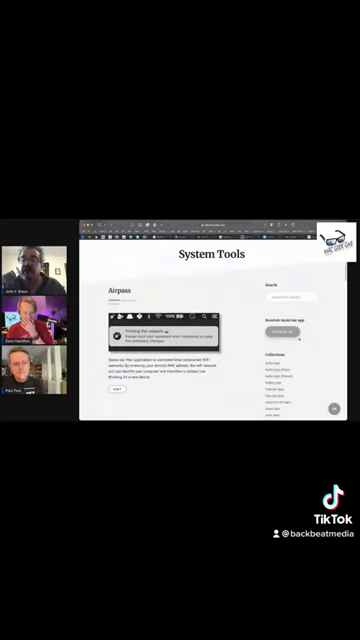
pyautogui.scroll(-3)
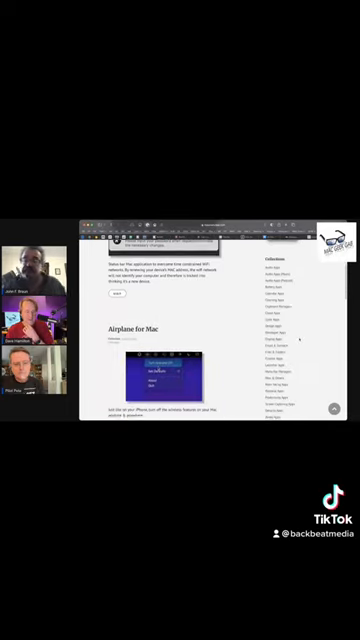
pyautogui.scroll(-3)
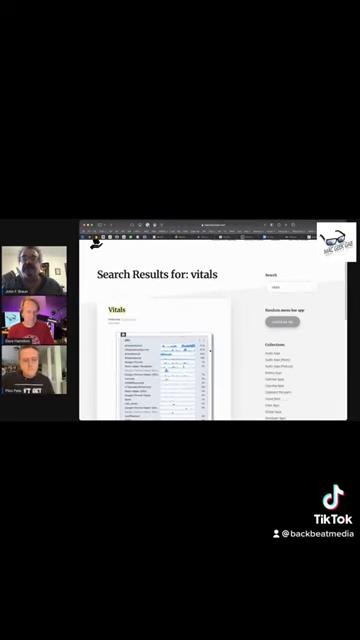
pyautogui.scroll(-3)
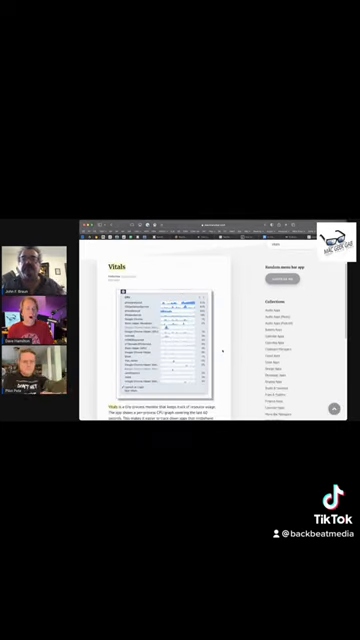